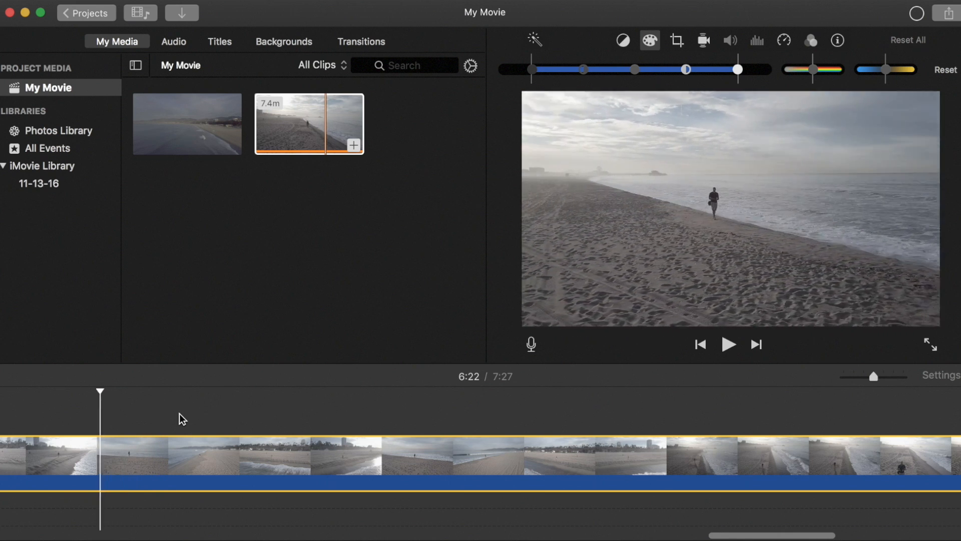
- Move the playhead to the beach shot with mountains at 6:28
{"action": "left_click", "coordinate": [729, 344]}
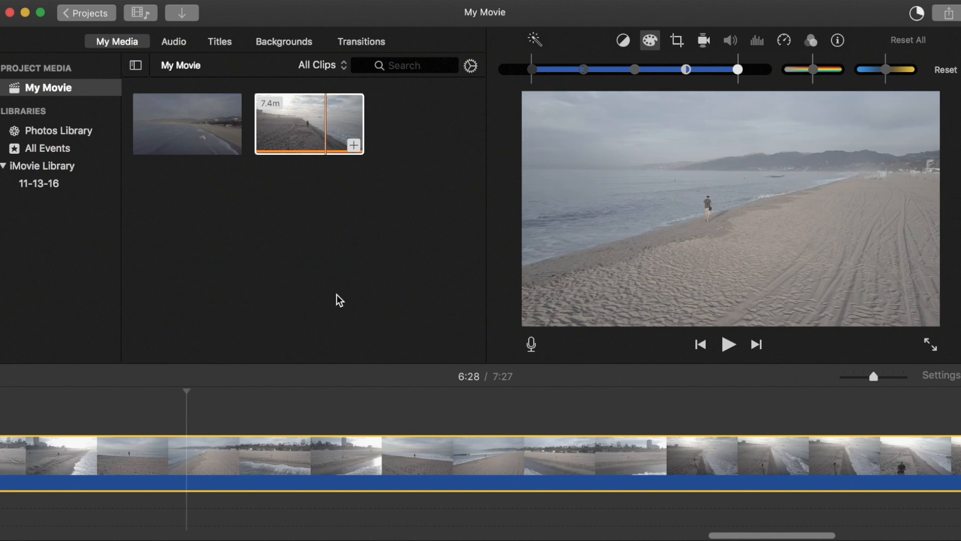
{"action": "left_click_drag", "start_coordinate": [738, 69], "coordinate": [688, 69]}
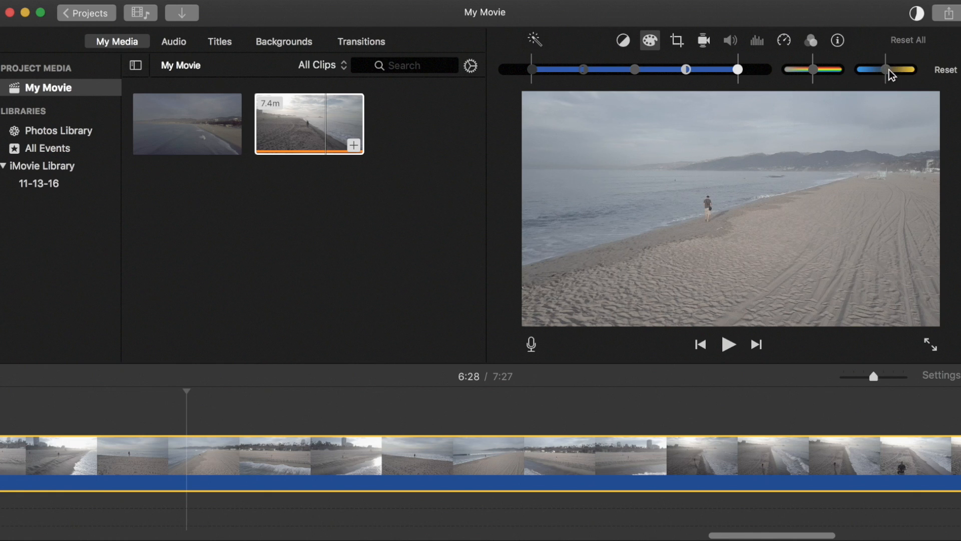
{"action": "mouse_move", "coordinate": [886, 71]}
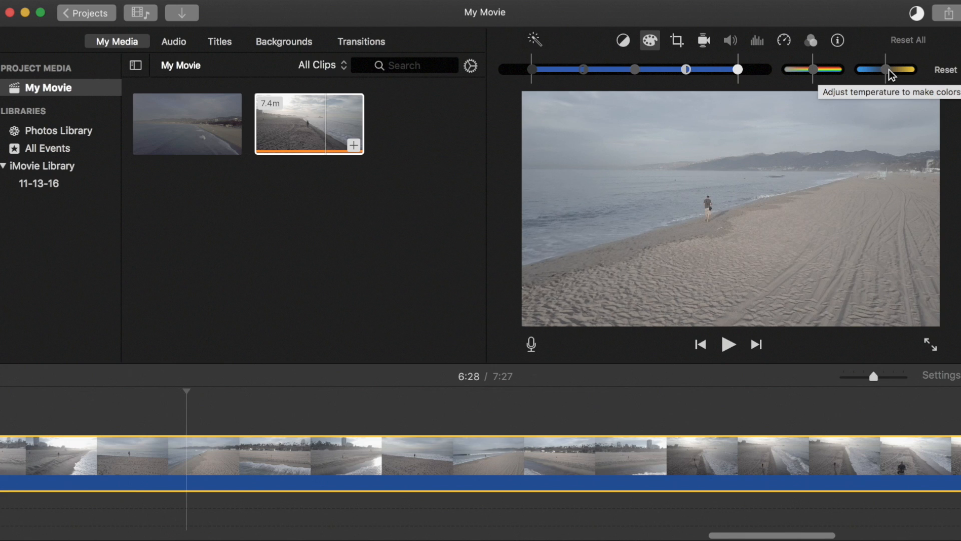
{"action": "mouse_move", "coordinate": [533, 87]}
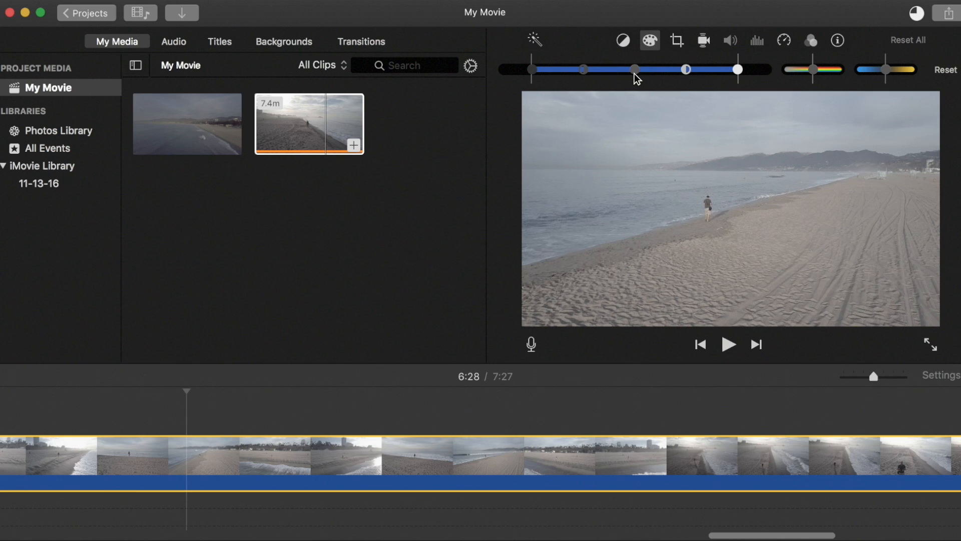
{"action": "mouse_move", "coordinate": [580, 74]}
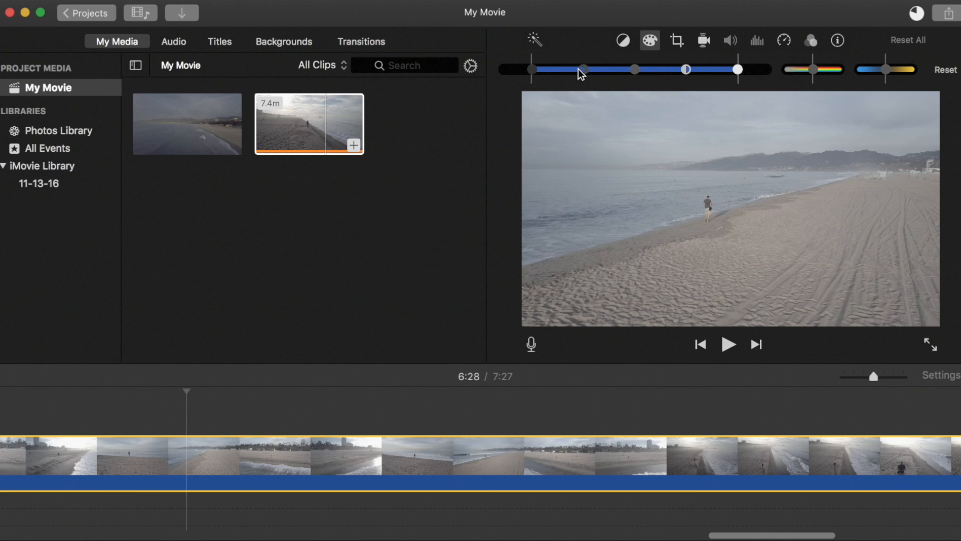
{"action": "mouse_move", "coordinate": [687, 71]}
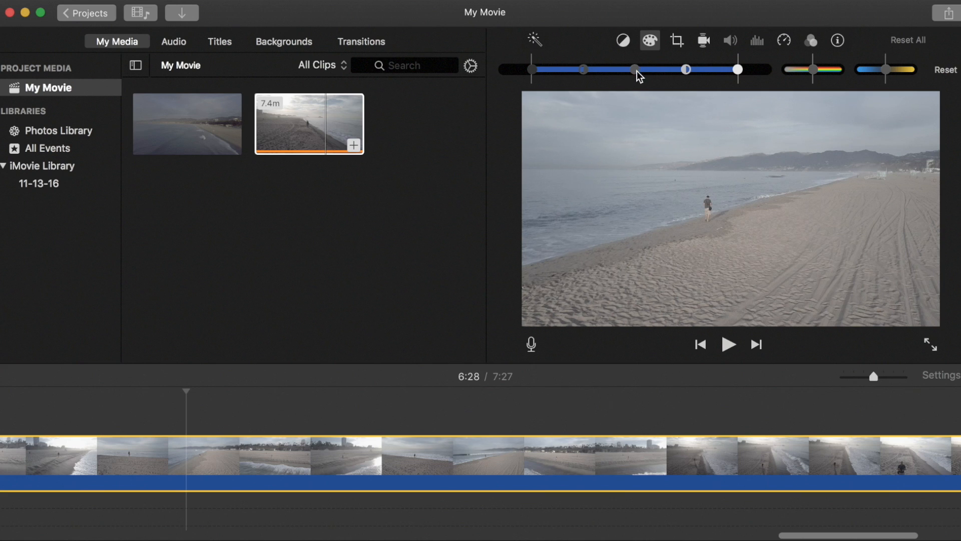
{"action": "mouse_move", "coordinate": [604, 94]}
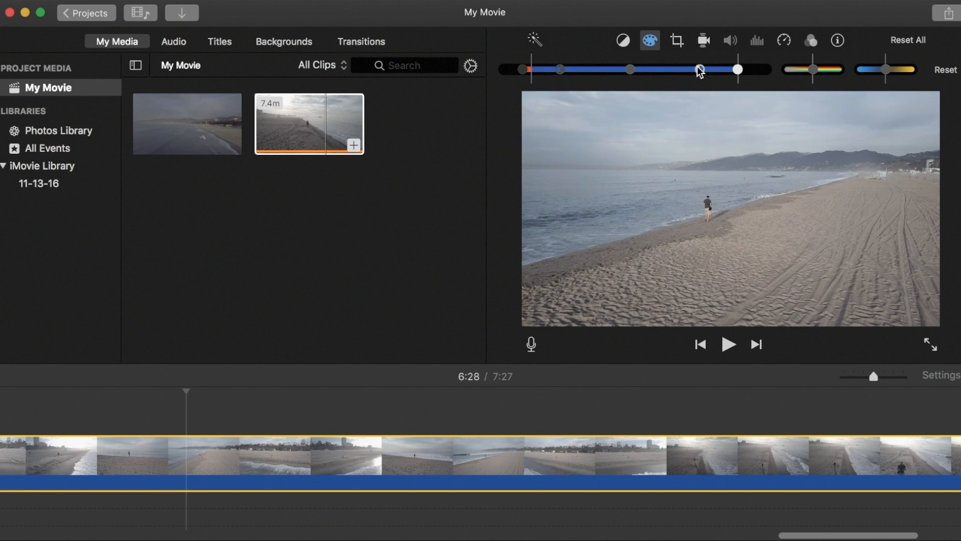
- Adjust the exposure slider handles, fine-tuning highlights and shadows for deeper contrast
{"action": "left_click_drag", "start_coordinate": [737, 69], "coordinate": [762, 69]}
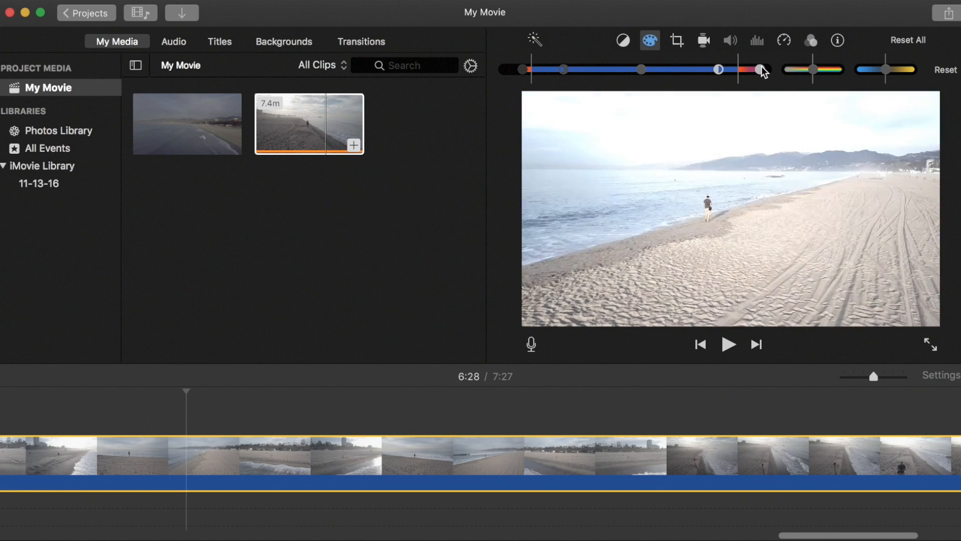
{"action": "left_click_drag", "start_coordinate": [760, 69], "coordinate": [745, 69]}
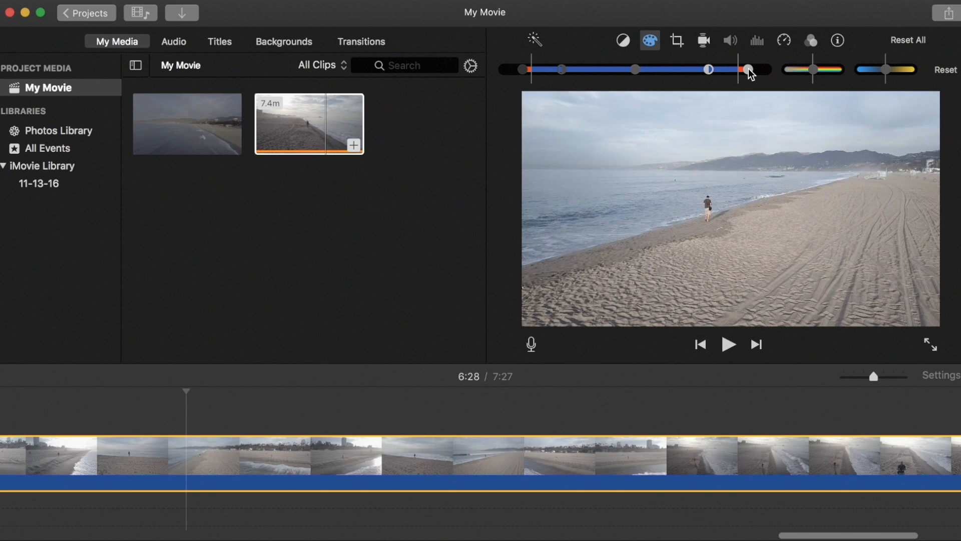
{"action": "left_click_drag", "start_coordinate": [743, 69], "coordinate": [756, 69]}
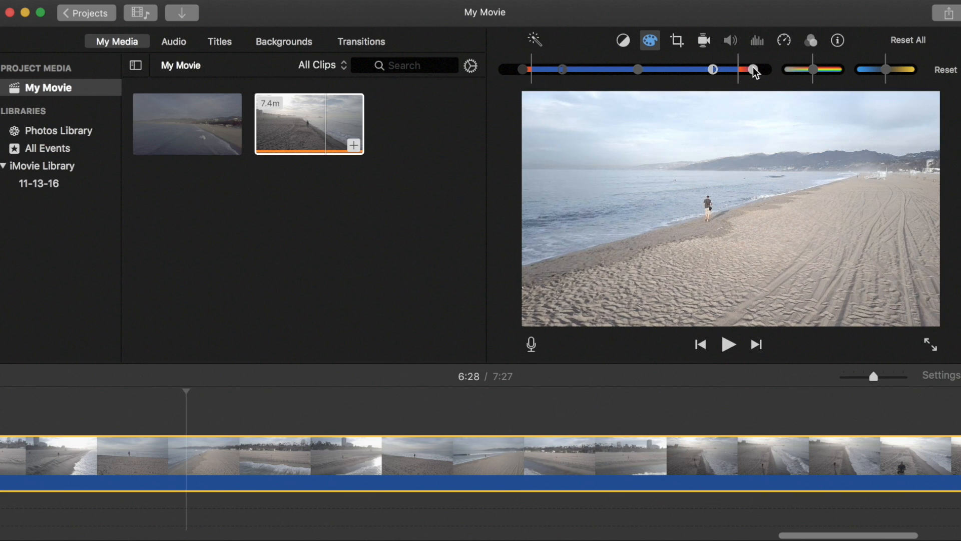
{"action": "left_click_drag", "start_coordinate": [754, 70], "coordinate": [749, 70]}
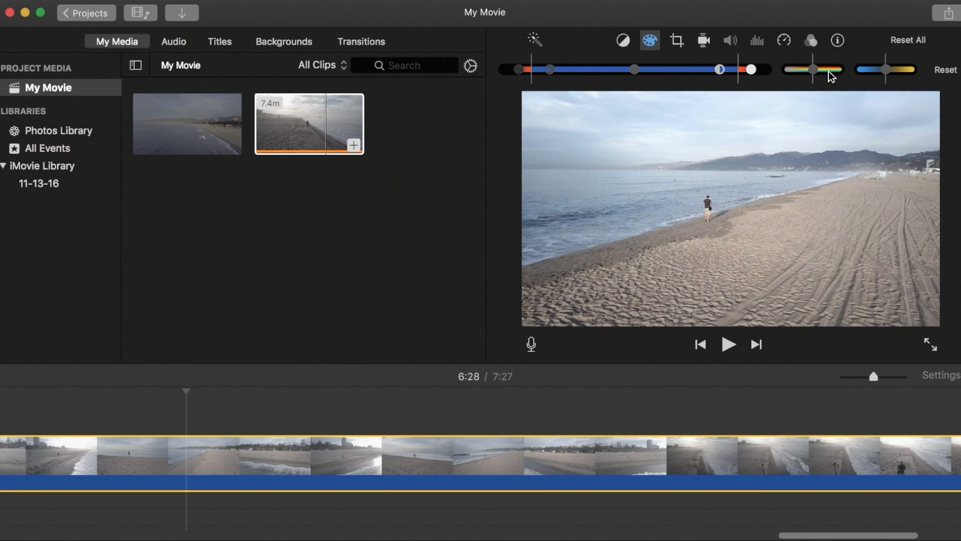
{"action": "mouse_move", "coordinate": [825, 72]}
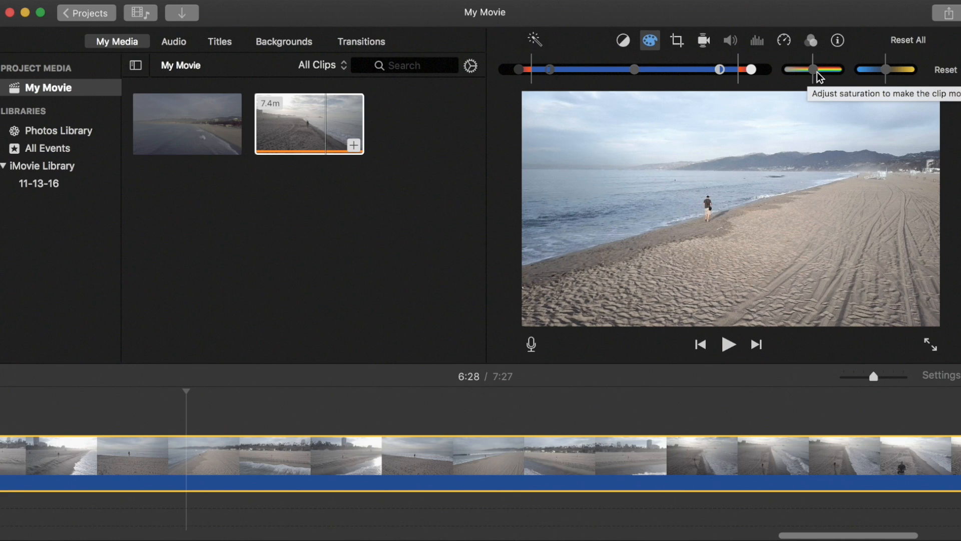
- Raise the Saturation slider for bluer sea and warmer sand, then play the clip
{"action": "left_click_drag", "start_coordinate": [811, 69], "coordinate": [829, 69]}
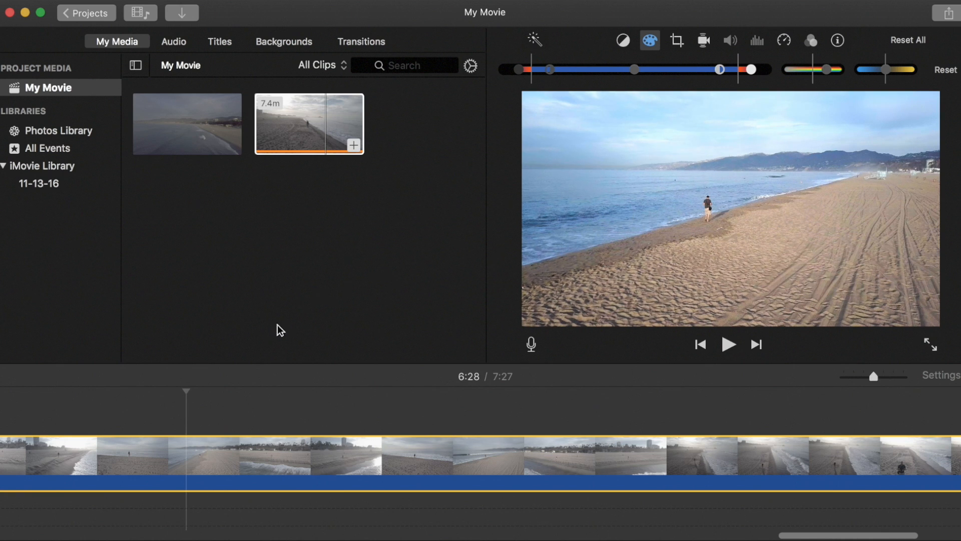
{"action": "left_click", "coordinate": [729, 344]}
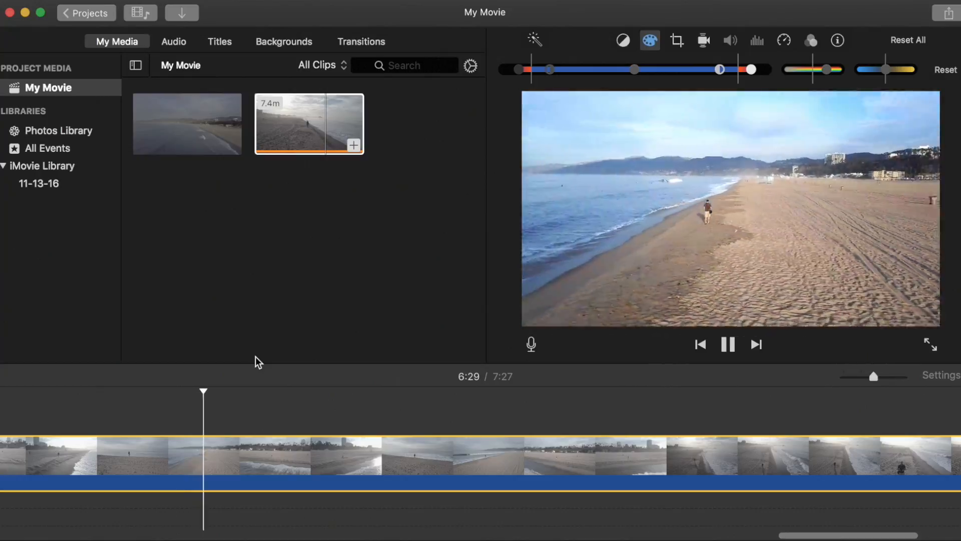